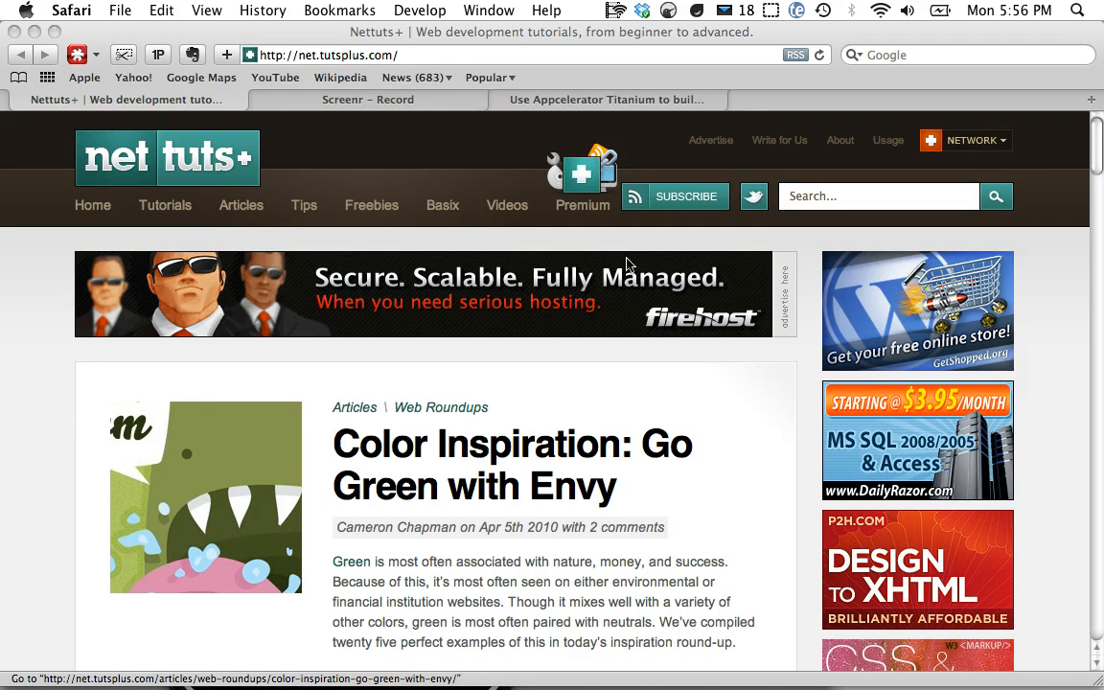
- Switch Safari to the Appcelerator Titanium page
{"action": "left_click", "coordinate": [606, 100]}
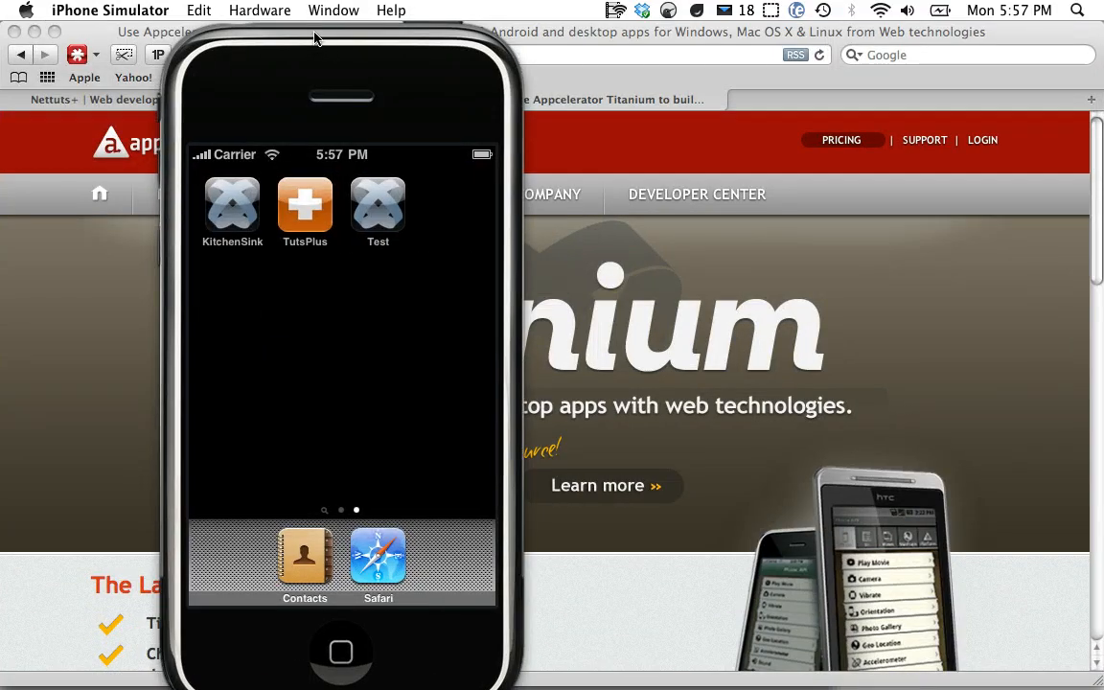
- Launch the TutsPlus app, look at the Nettuts section and return to the site list
{"action": "left_click", "coordinate": [305, 203]}
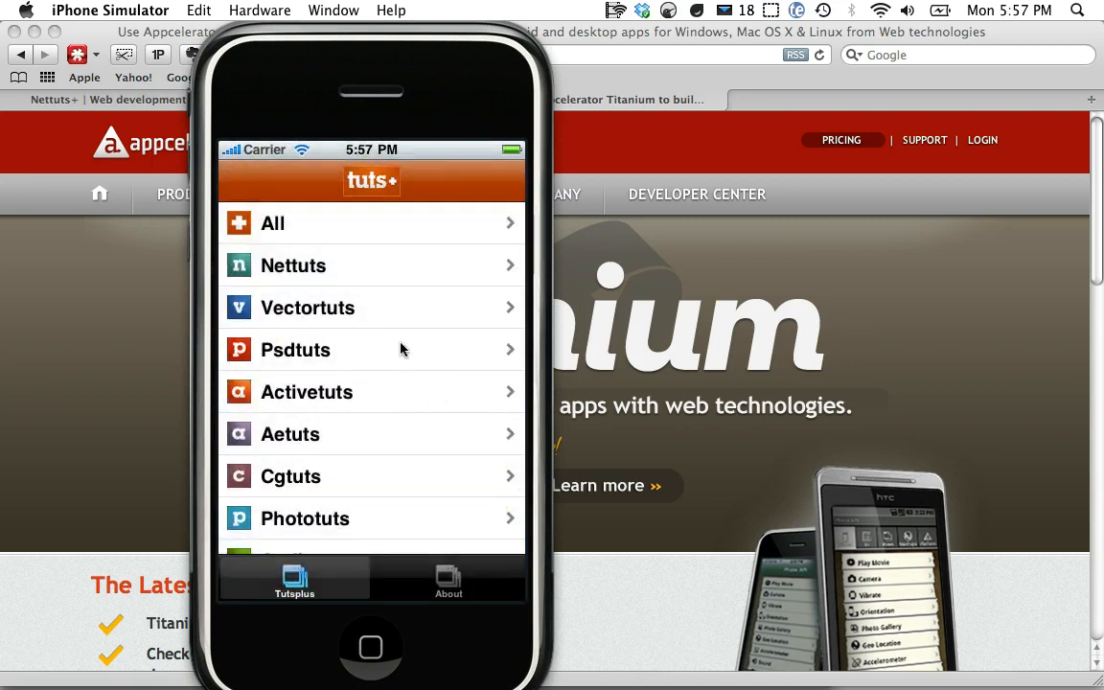
{"action": "left_click", "coordinate": [294, 264]}
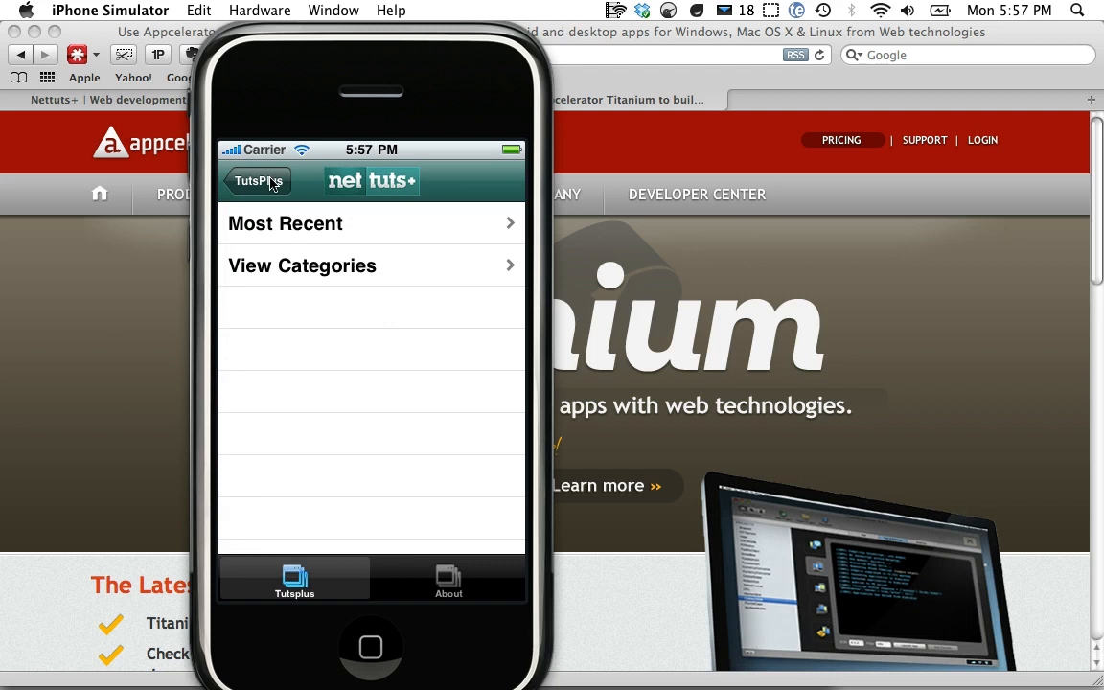
{"action": "left_click", "coordinate": [284, 223]}
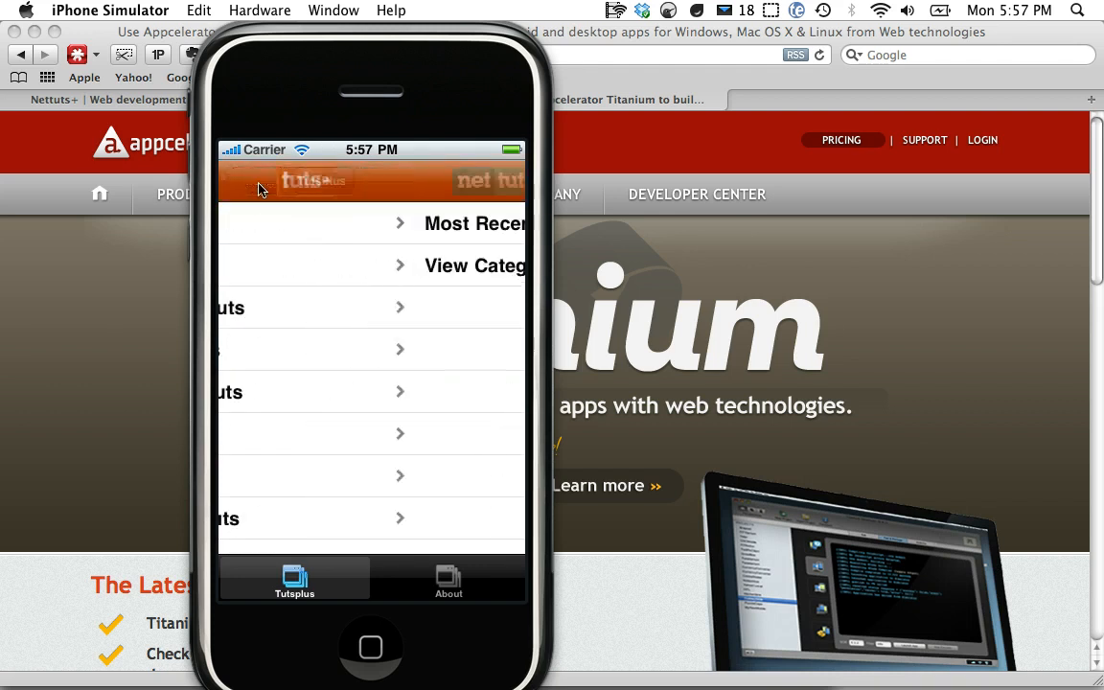
- From the All feed, read the full 'Color Inspiration: Go Green with Envy' article
{"action": "left_click", "coordinate": [469, 222]}
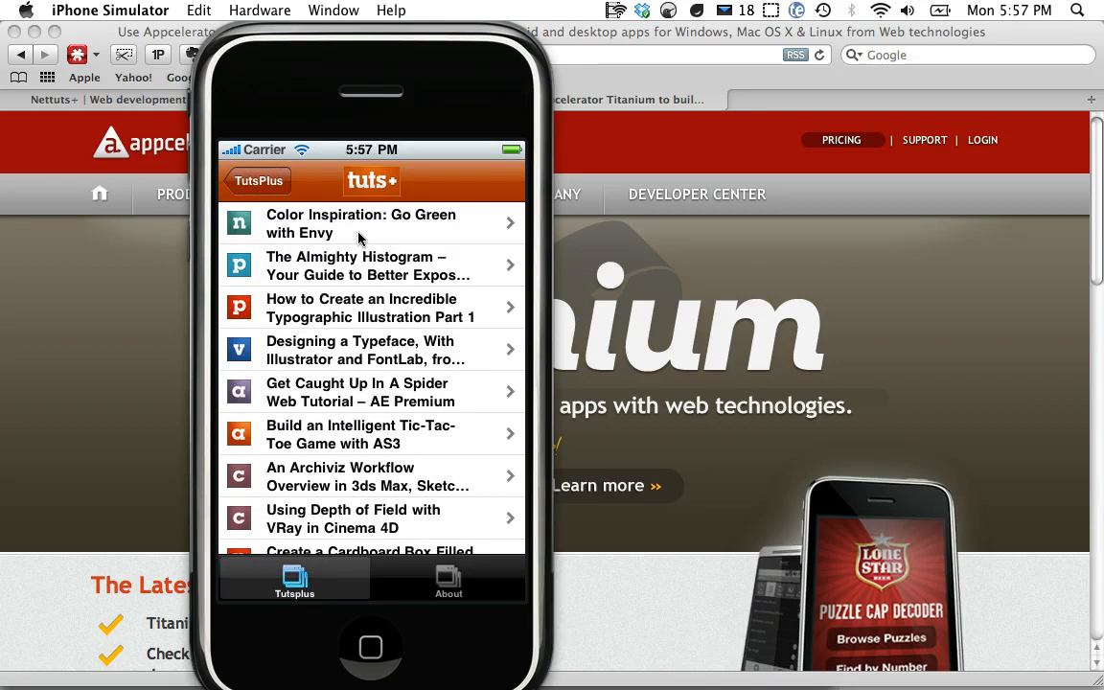
{"action": "left_click", "coordinate": [360, 223]}
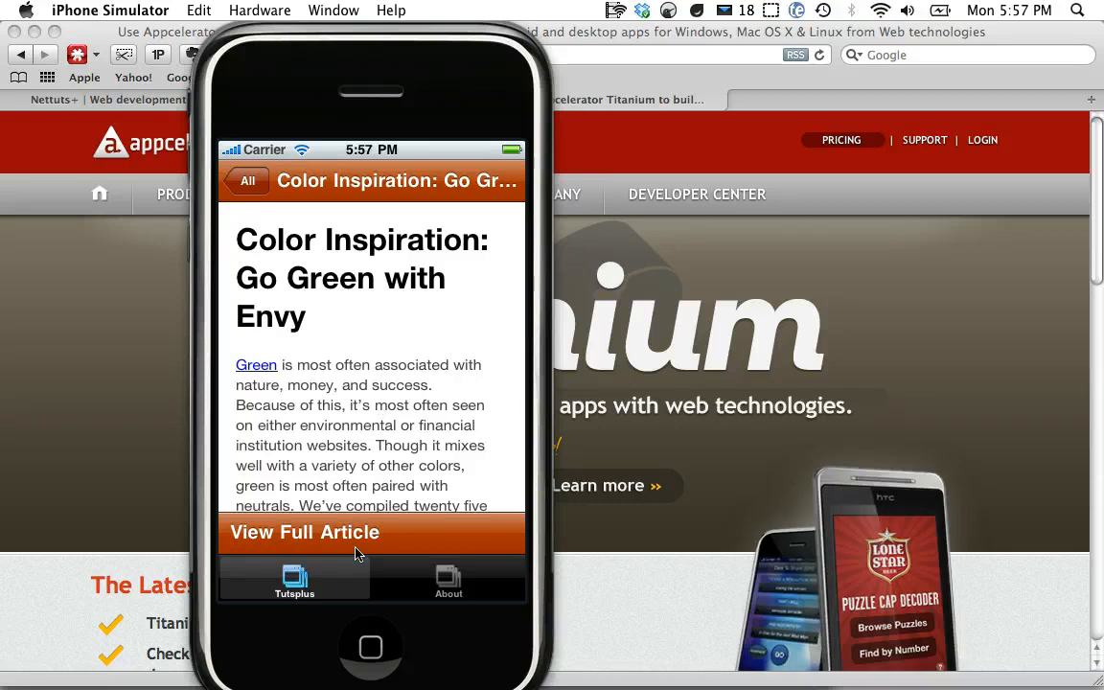
{"action": "left_click", "coordinate": [305, 532]}
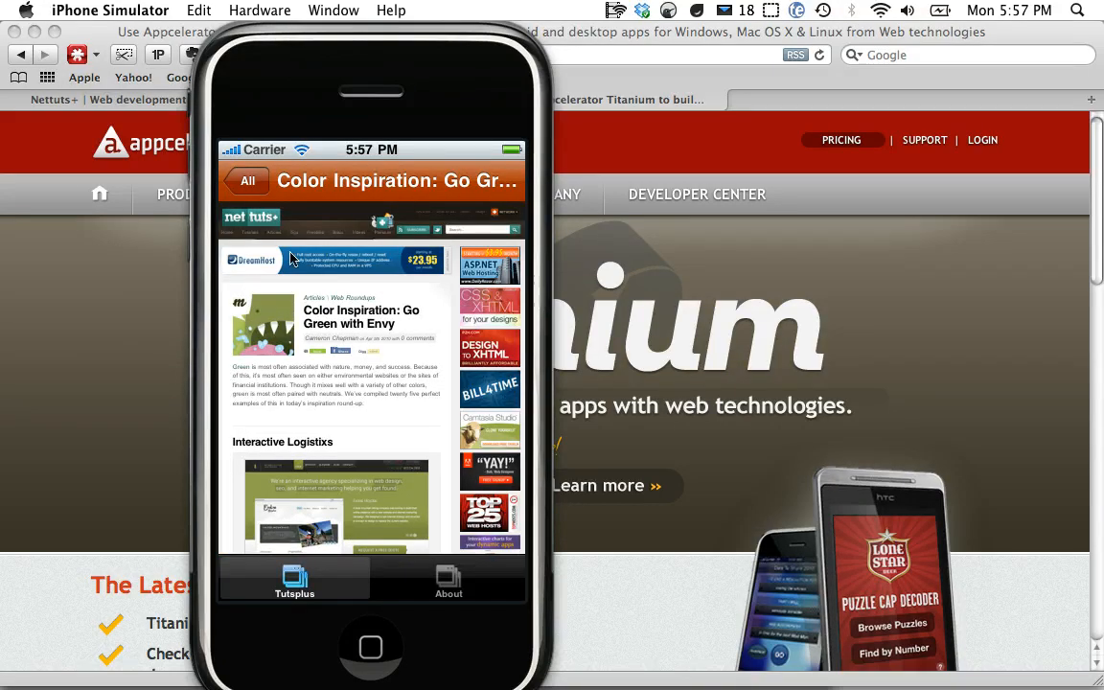
{"action": "left_click", "coordinate": [247, 181]}
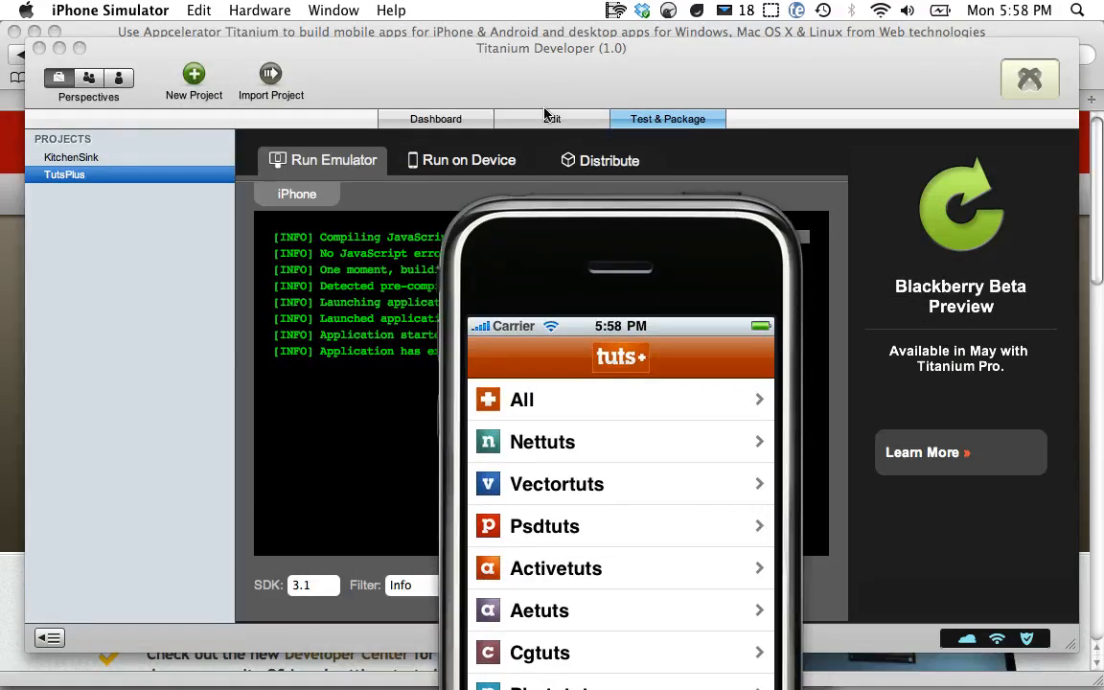
{"action": "mouse_move", "coordinate": [544, 192]}
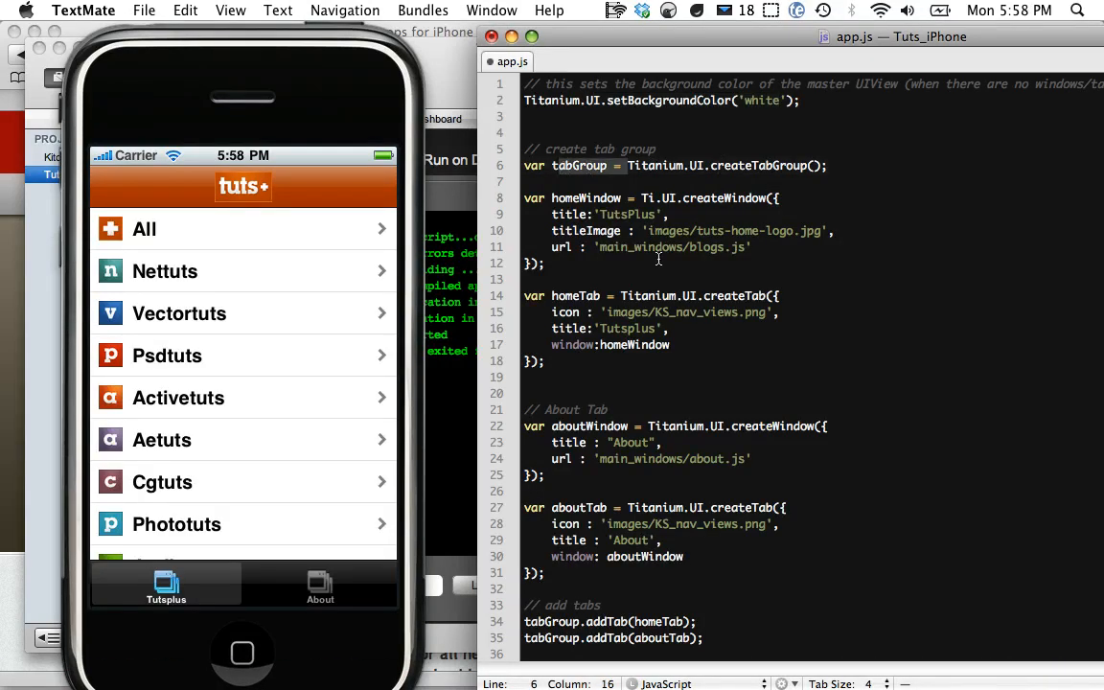
- Point out the homeWindow definition in app.js, then bring up blogs.js from the project drawer
{"action": "left_click", "coordinate": [679, 197]}
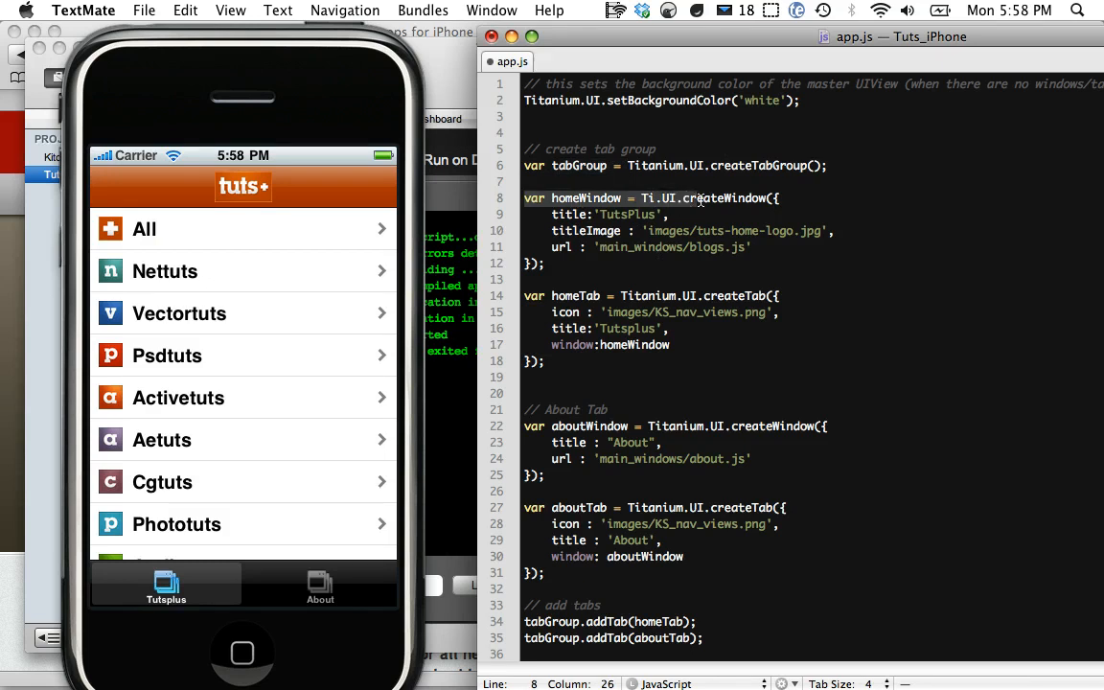
{"action": "mouse_move", "coordinate": [329, 560]}
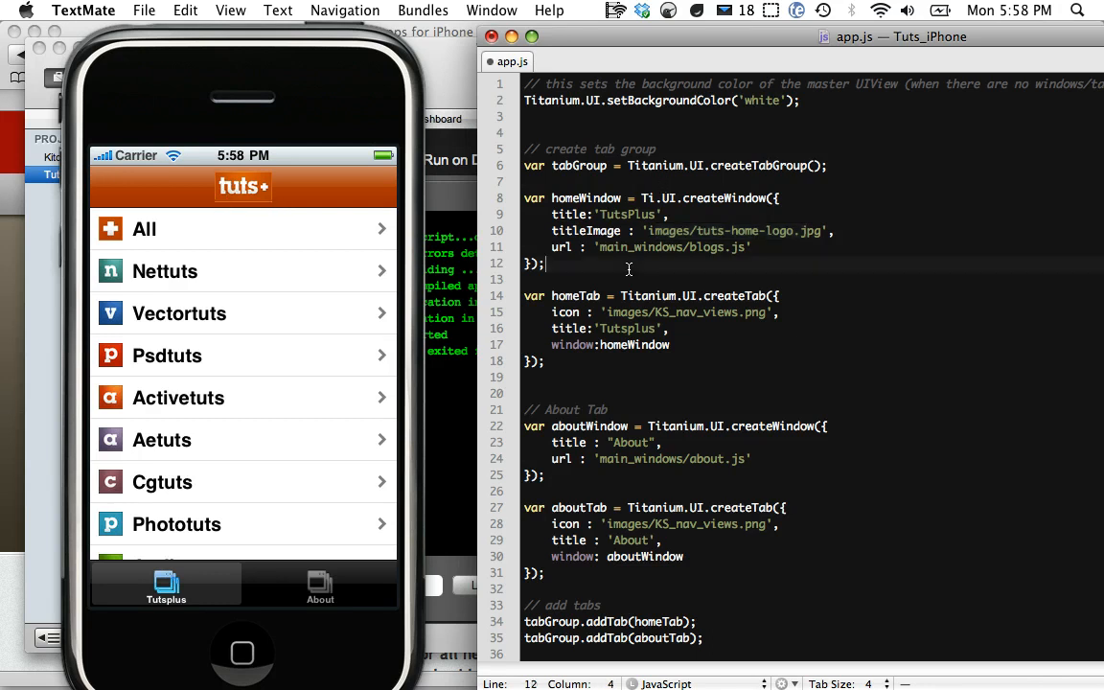
{"action": "double_click", "coordinate": [670, 247]}
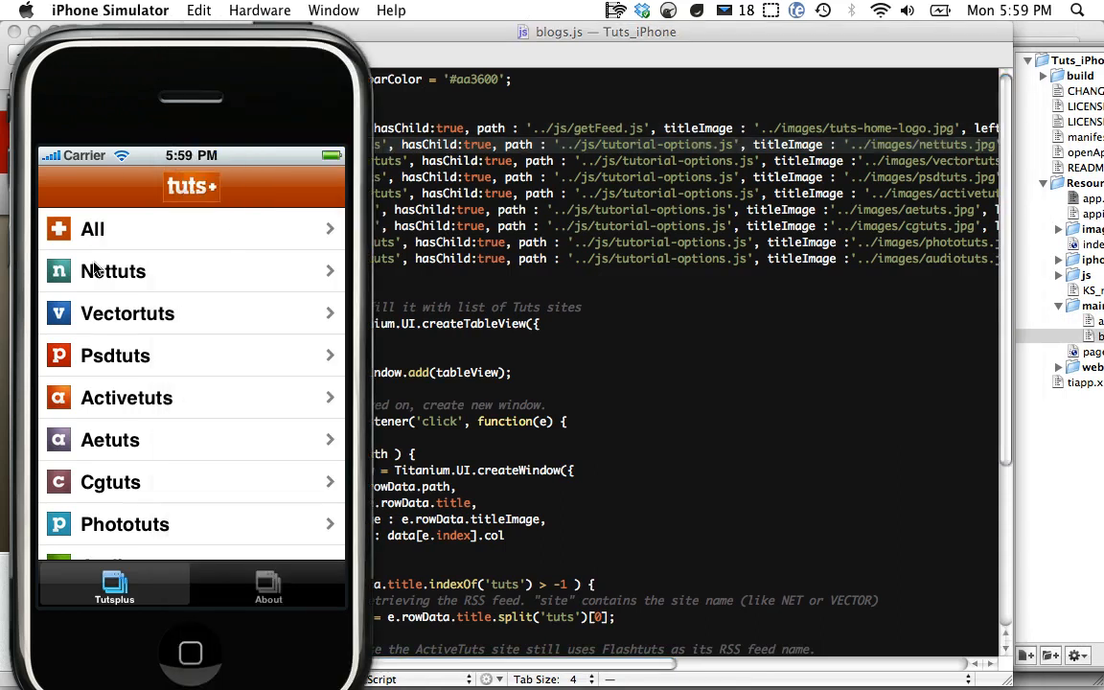
{"action": "mouse_move", "coordinate": [456, 276]}
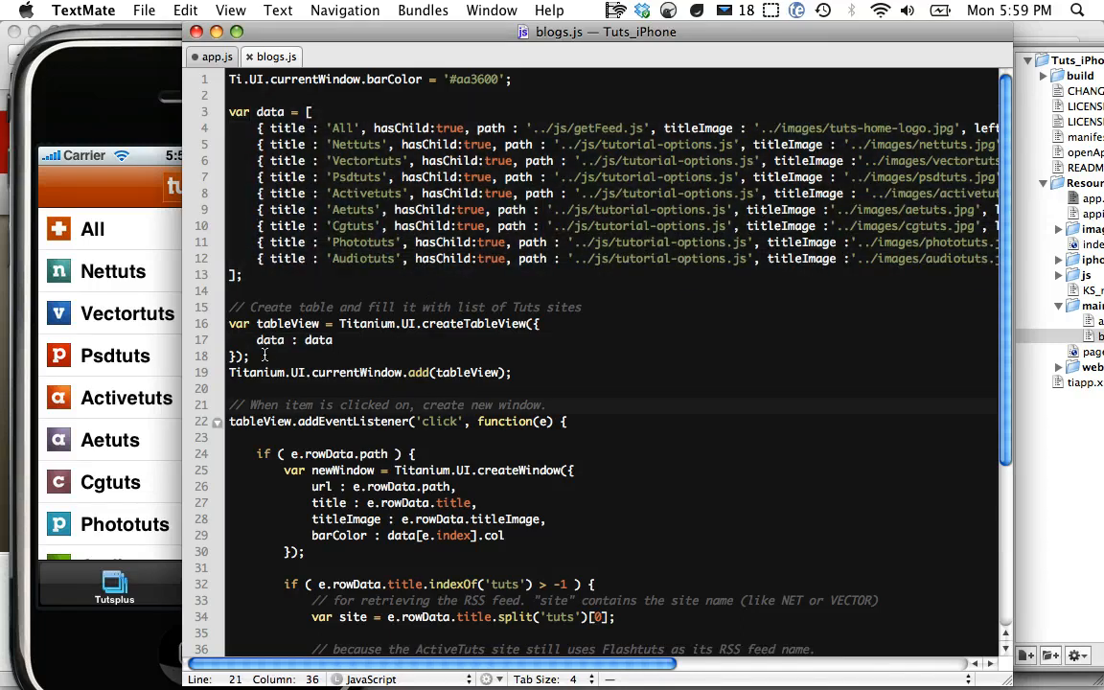
- Select the tableView name on line 19 of blogs.js built from the Tuts site list
{"action": "double_click", "coordinate": [356, 372]}
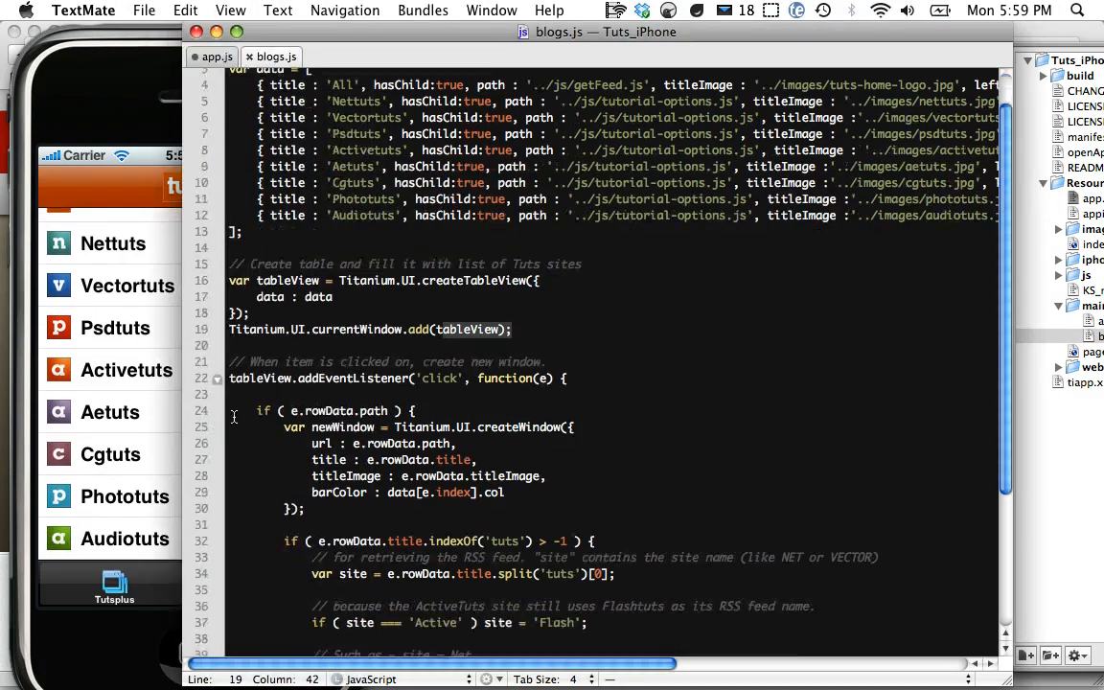
{"action": "scroll", "scroll_direction": "down", "scroll_amount": 3}
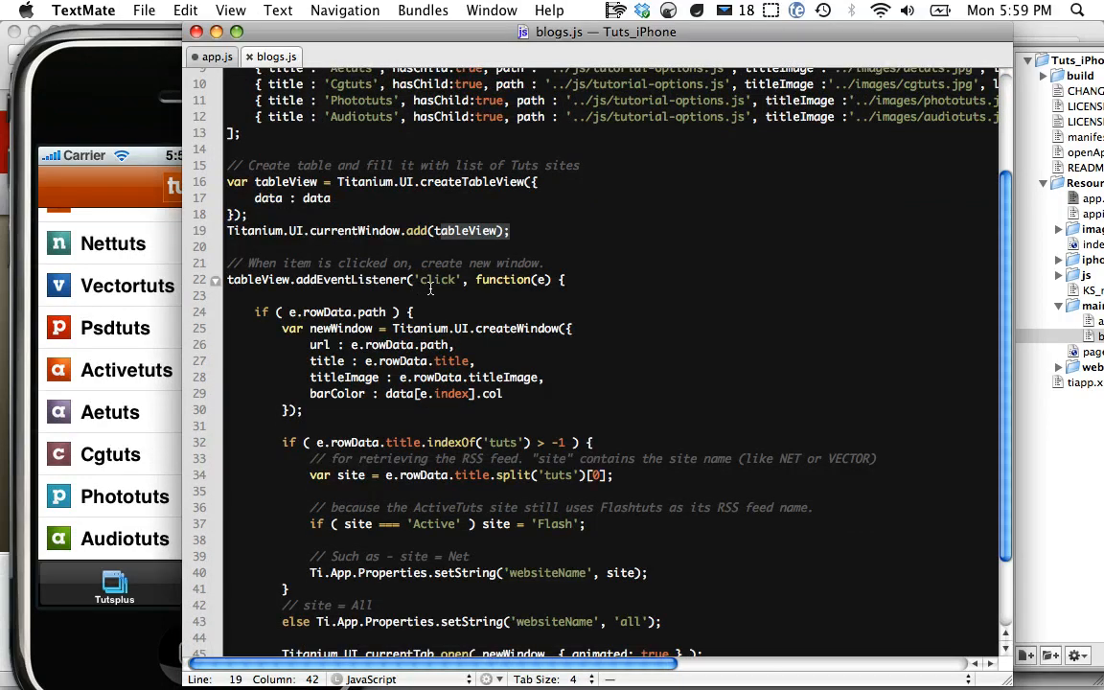
{"action": "scroll", "scroll_direction": "up", "scroll_amount": 3}
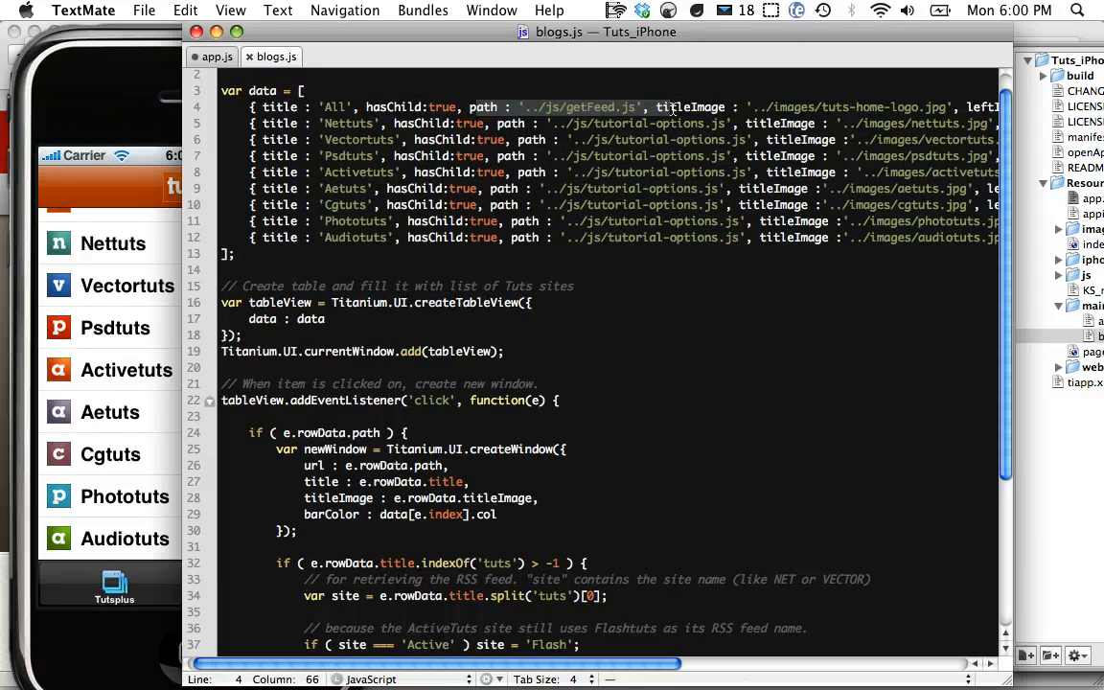
{"action": "scroll", "scroll_direction": "down", "scroll_amount": 3}
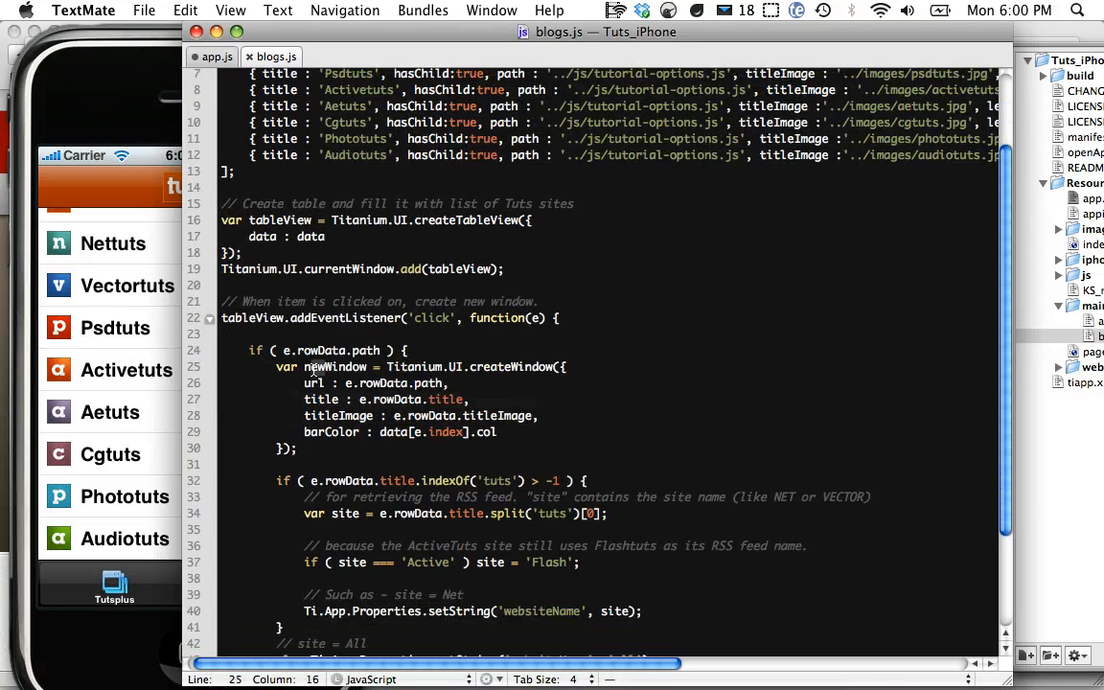
{"action": "left_click", "coordinate": [306, 384]}
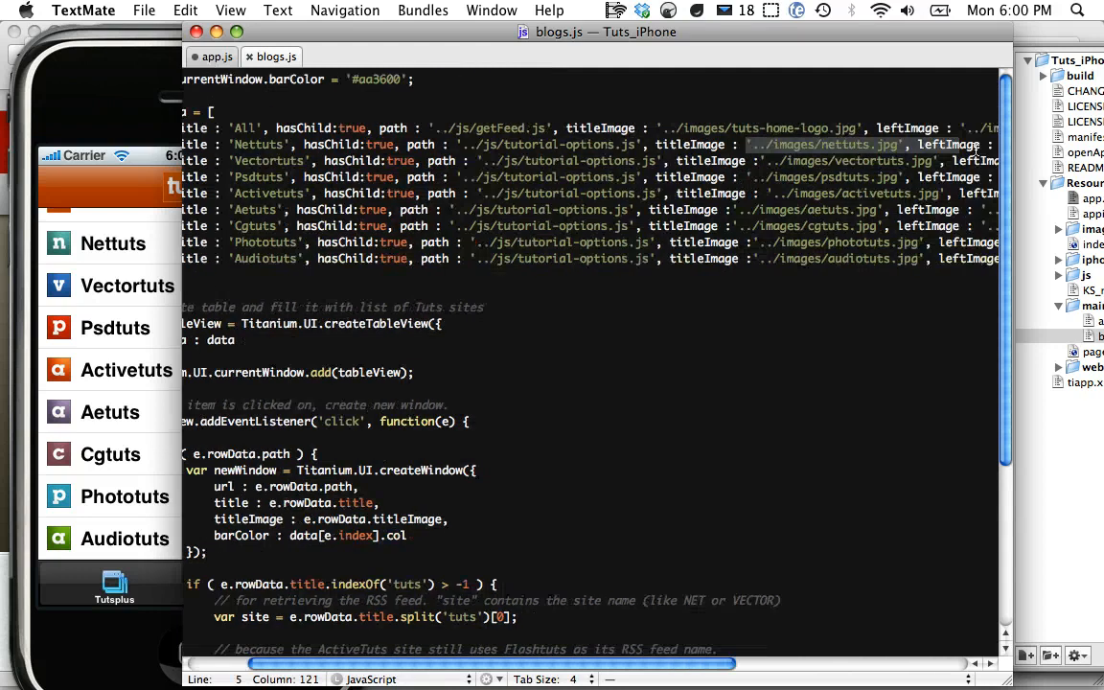
{"action": "scroll", "scroll_direction": "down", "scroll_amount": 3}
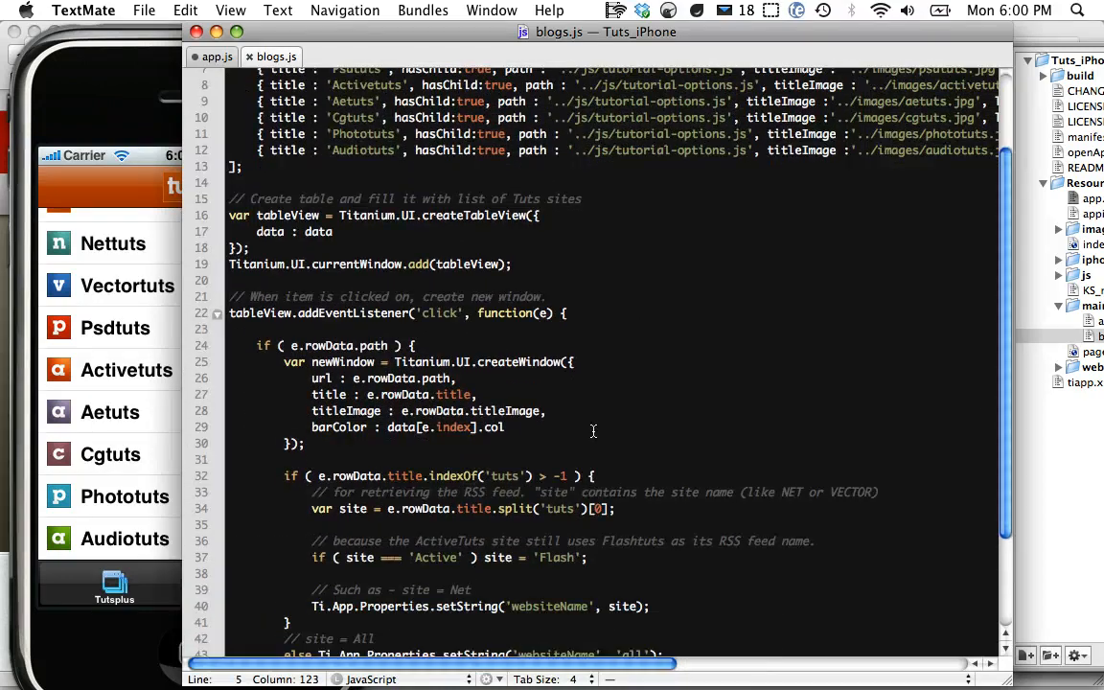
{"action": "scroll", "scroll_direction": "down", "scroll_amount": 3}
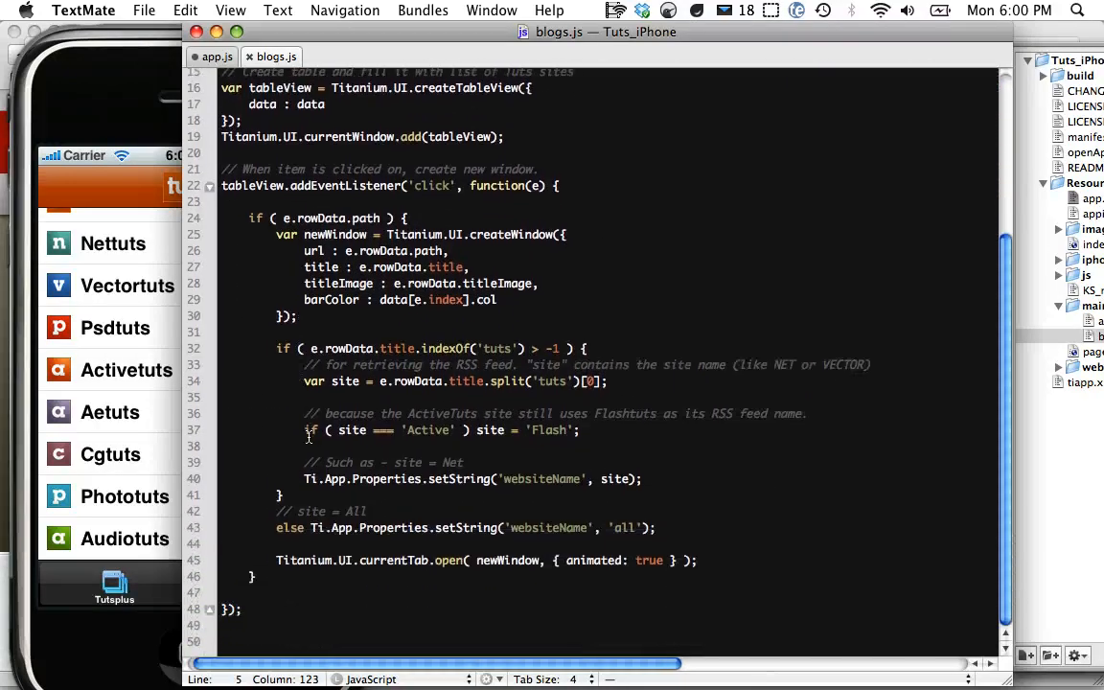
{"action": "scroll", "scroll_direction": "down", "scroll_amount": 3}
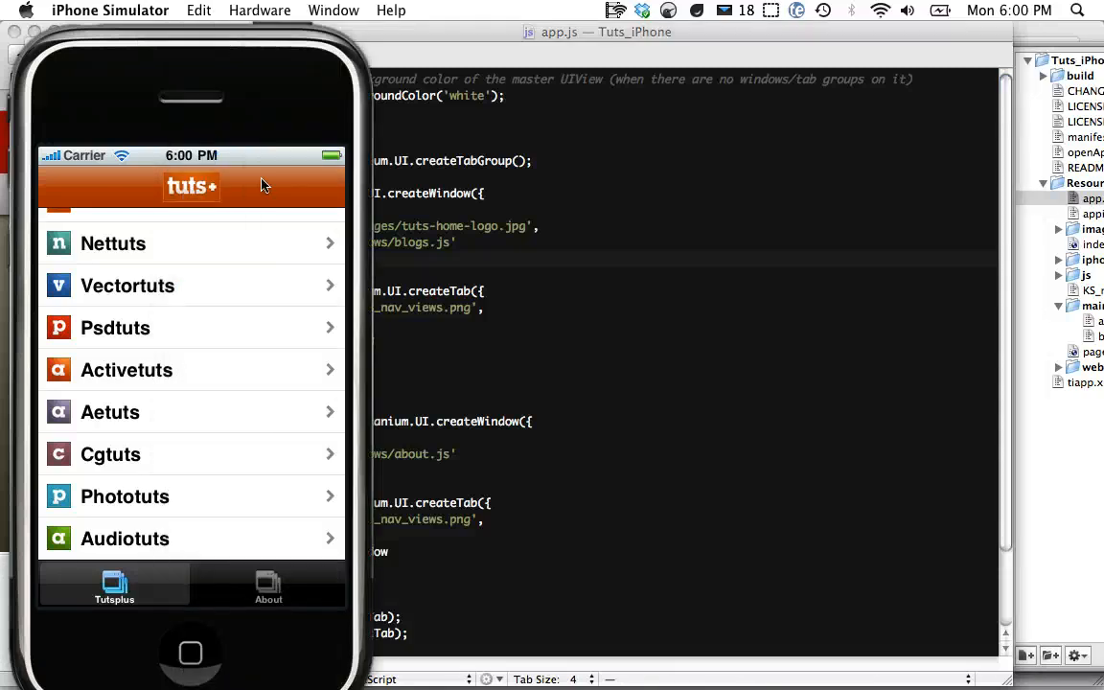
{"action": "mouse_move", "coordinate": [215, 402]}
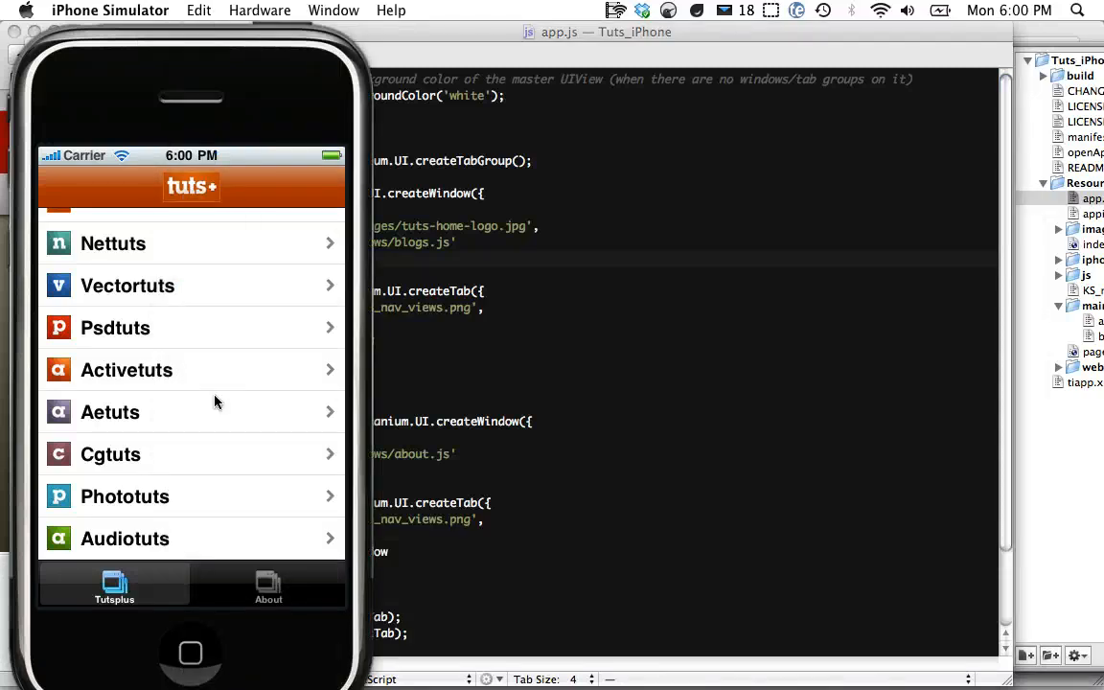